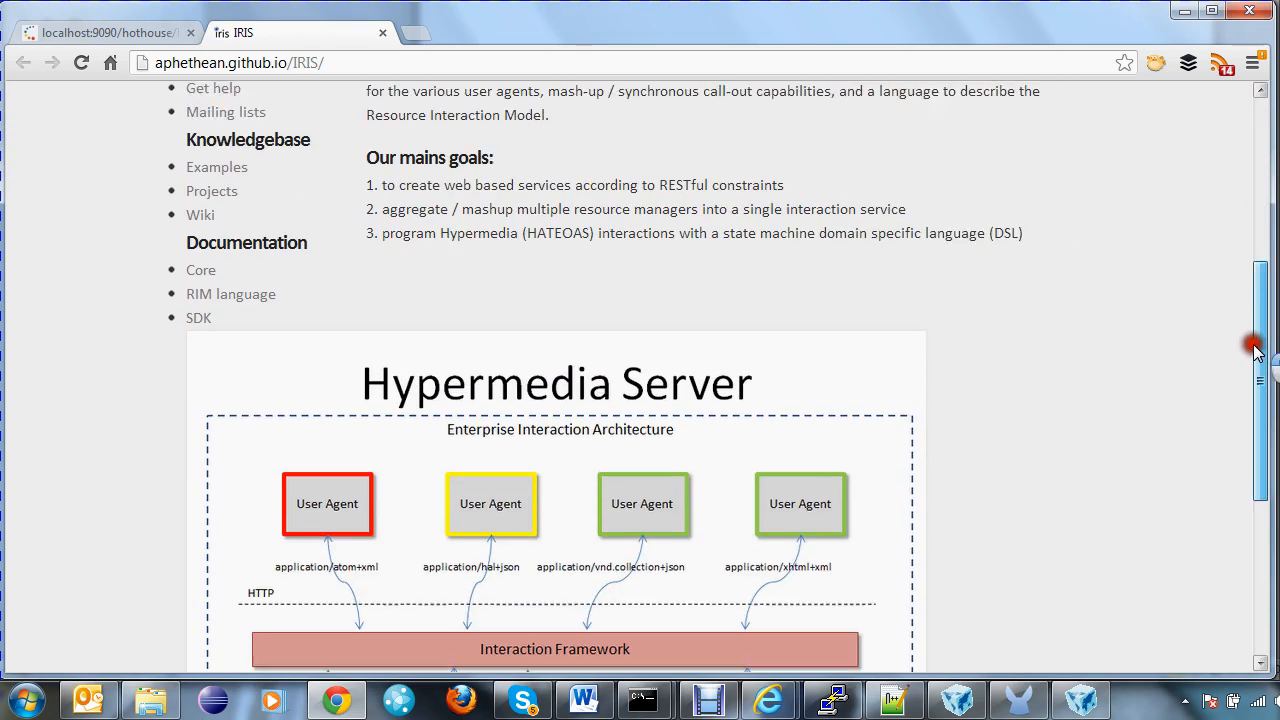
Scroll to the Hypermedia Server architecture diagram, then move to the local Hothouse service page
{"action": "scroll", "scroll_direction": "down", "scroll_amount": 3}
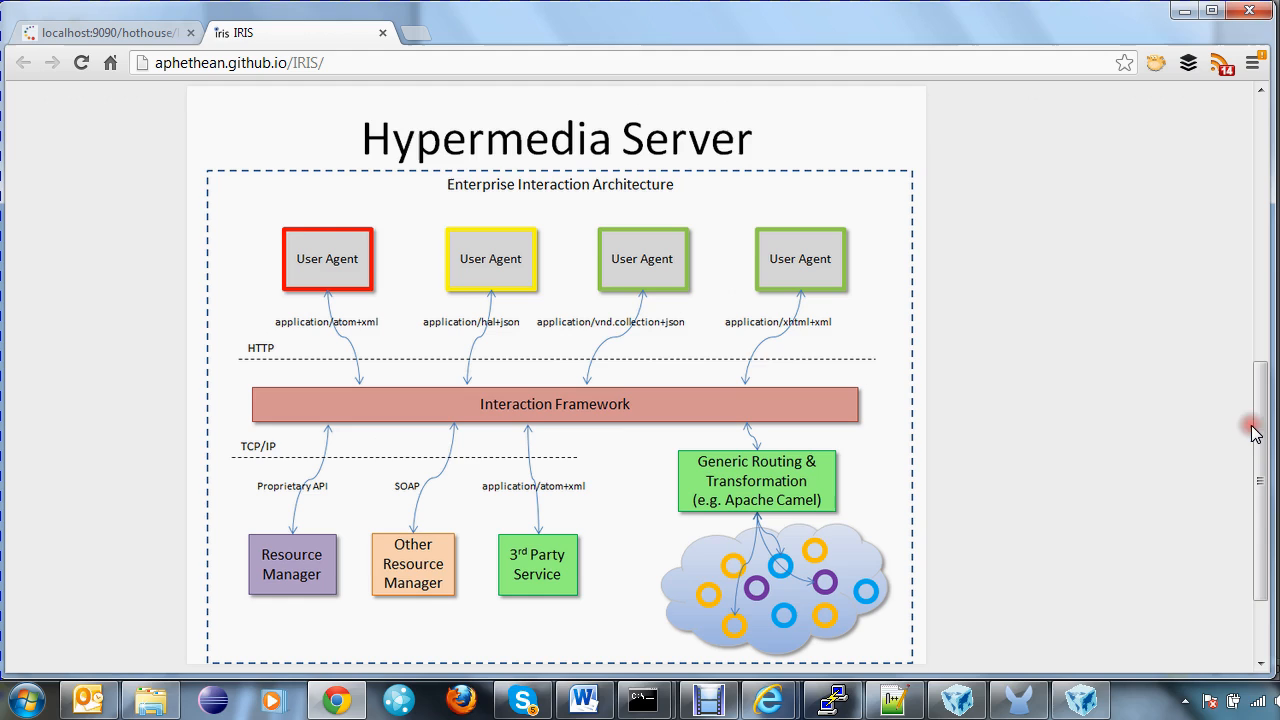
{"action": "mouse_move", "coordinate": [810, 360]}
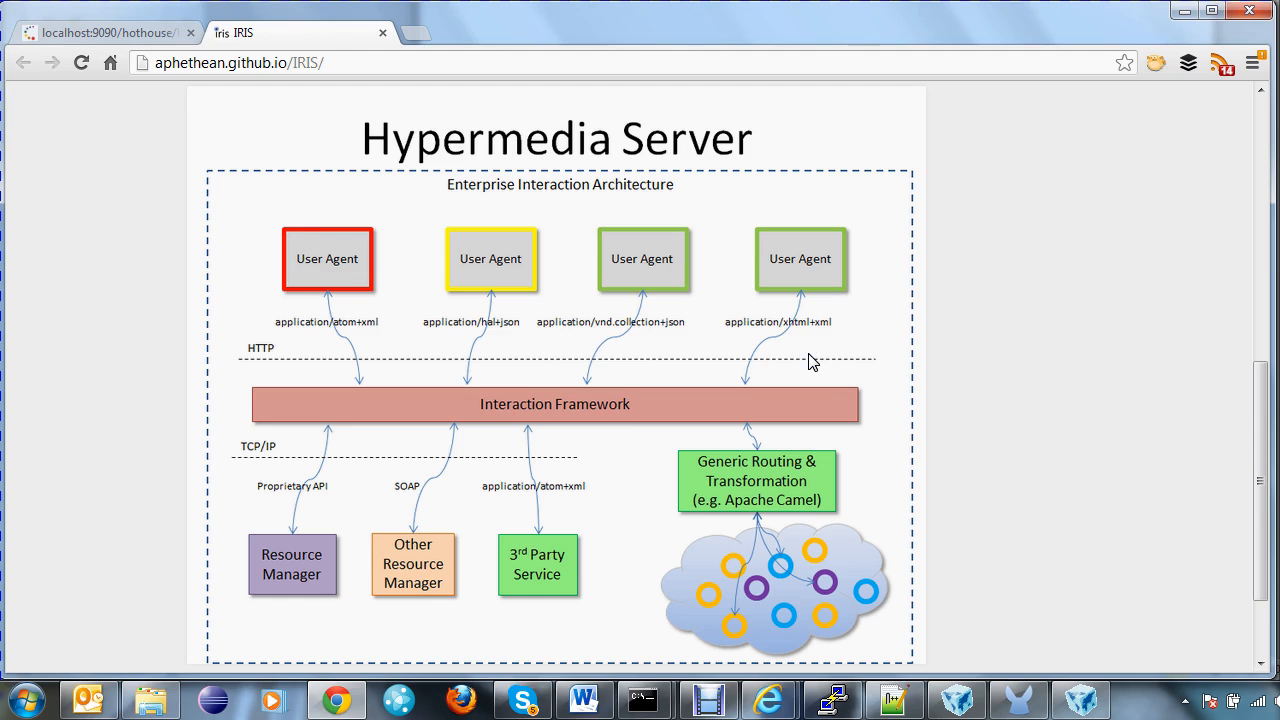
{"action": "mouse_move", "coordinate": [860, 430]}
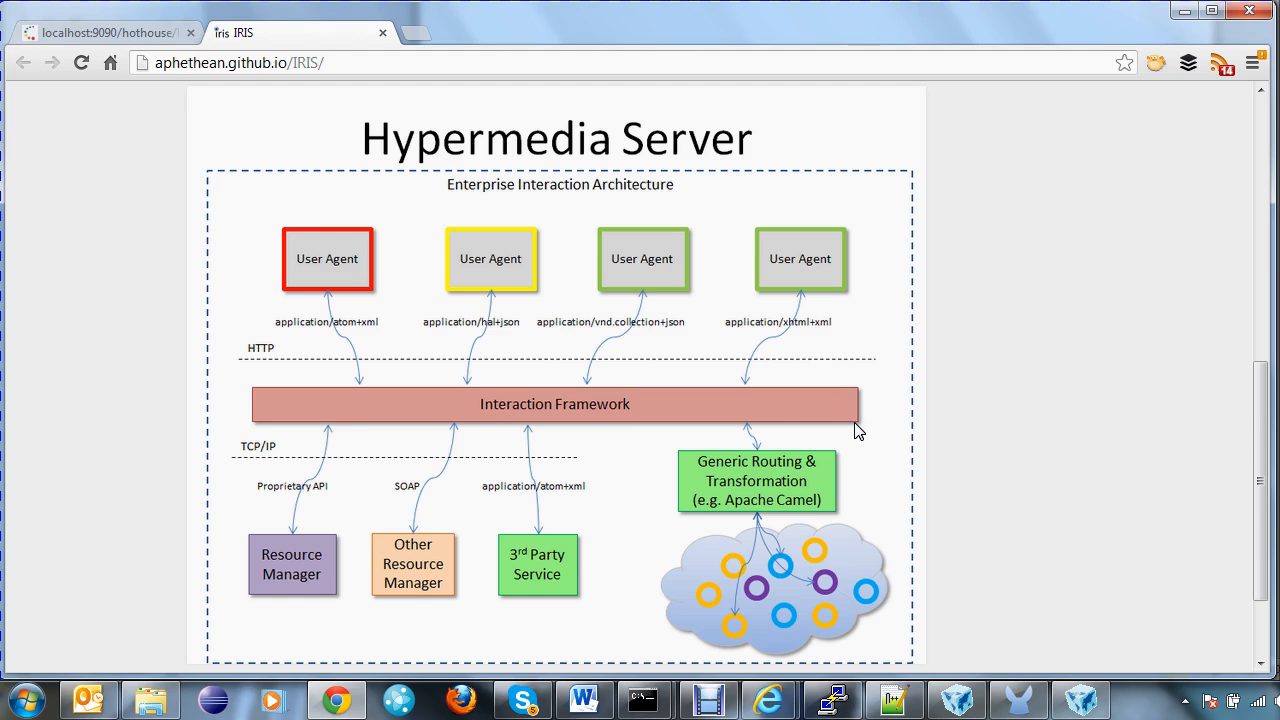
{"action": "mouse_move", "coordinate": [896, 424]}
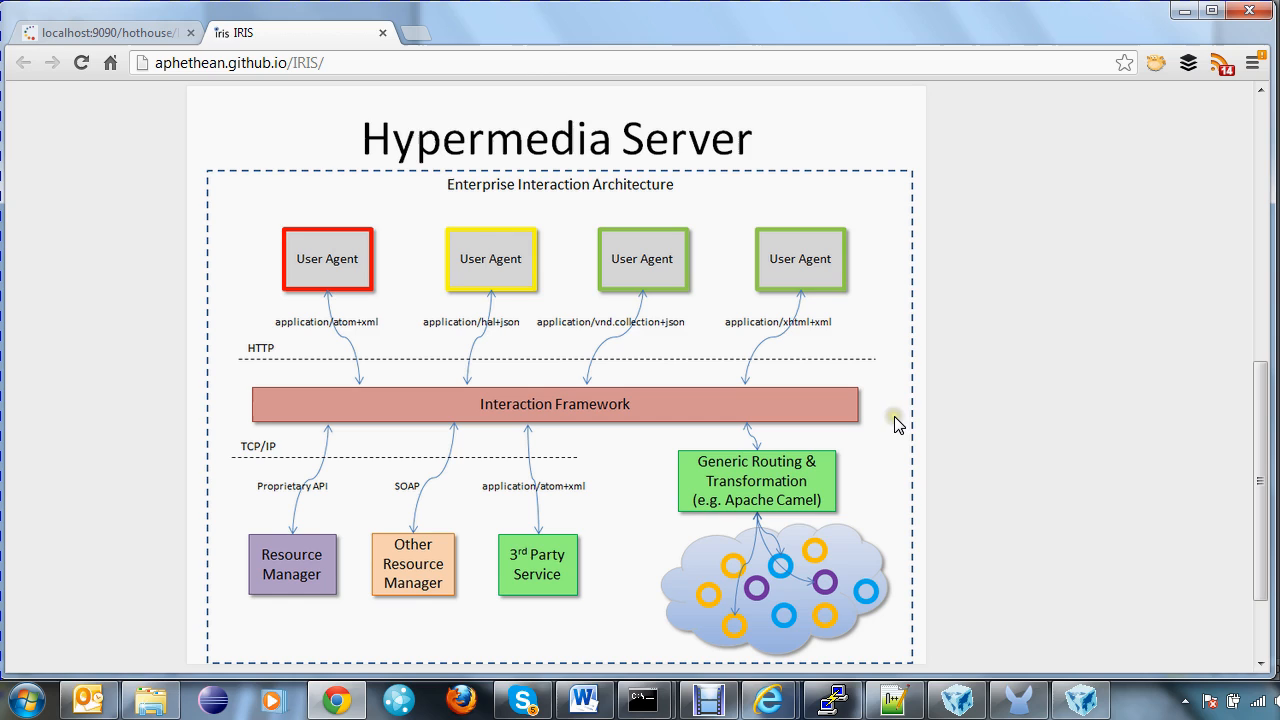
{"action": "mouse_move", "coordinate": [1016, 430]}
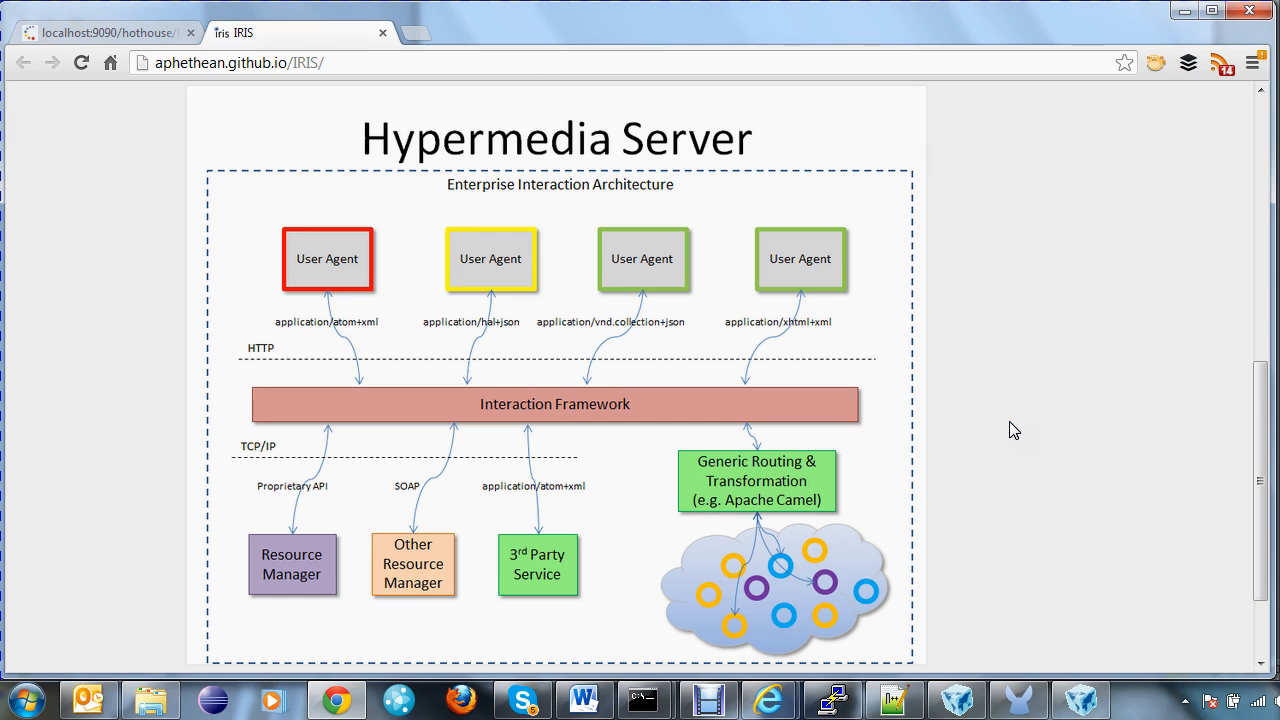
{"action": "mouse_move", "coordinate": [838, 330]}
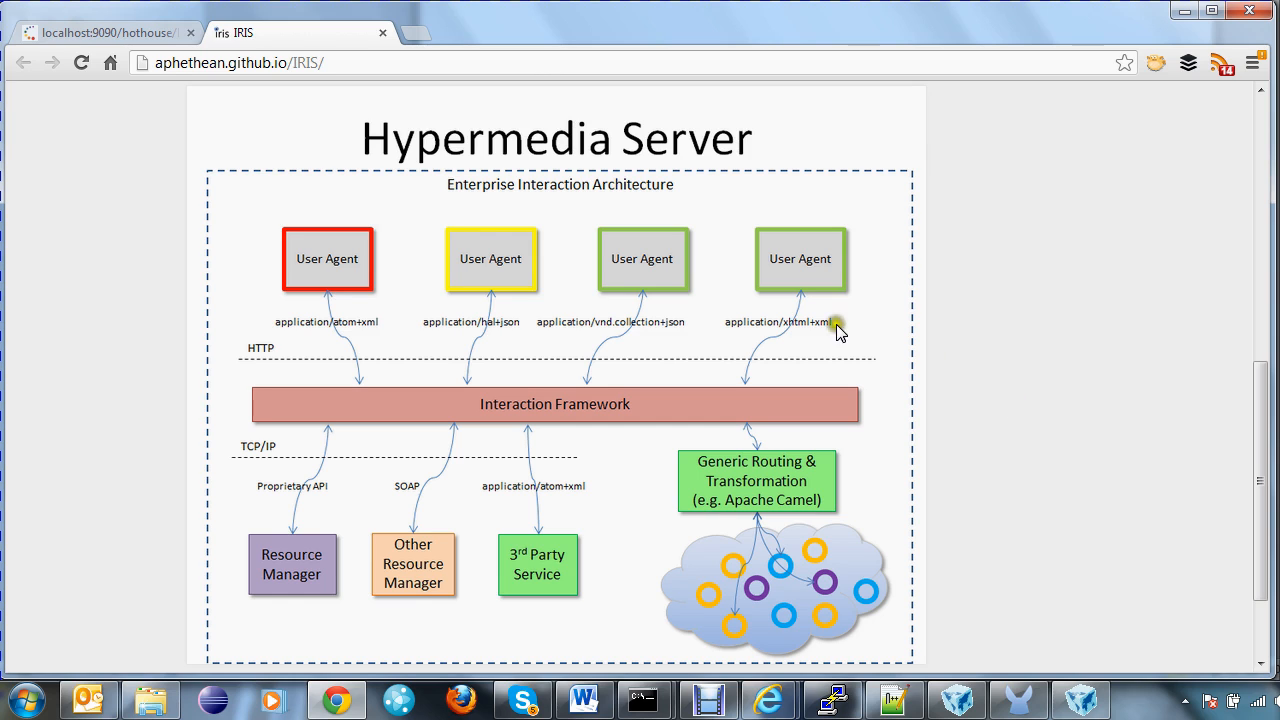
{"action": "mouse_move", "coordinate": [1228, 384]}
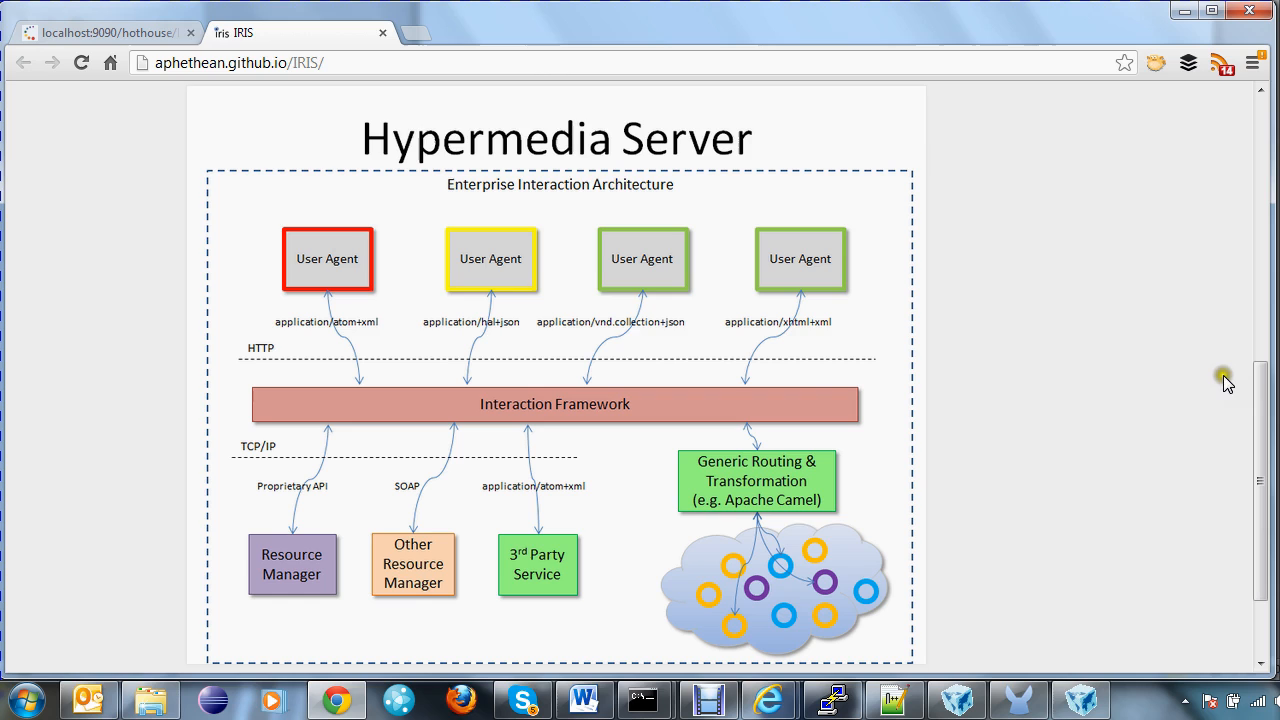
{"action": "mouse_move", "coordinate": [1156, 476]}
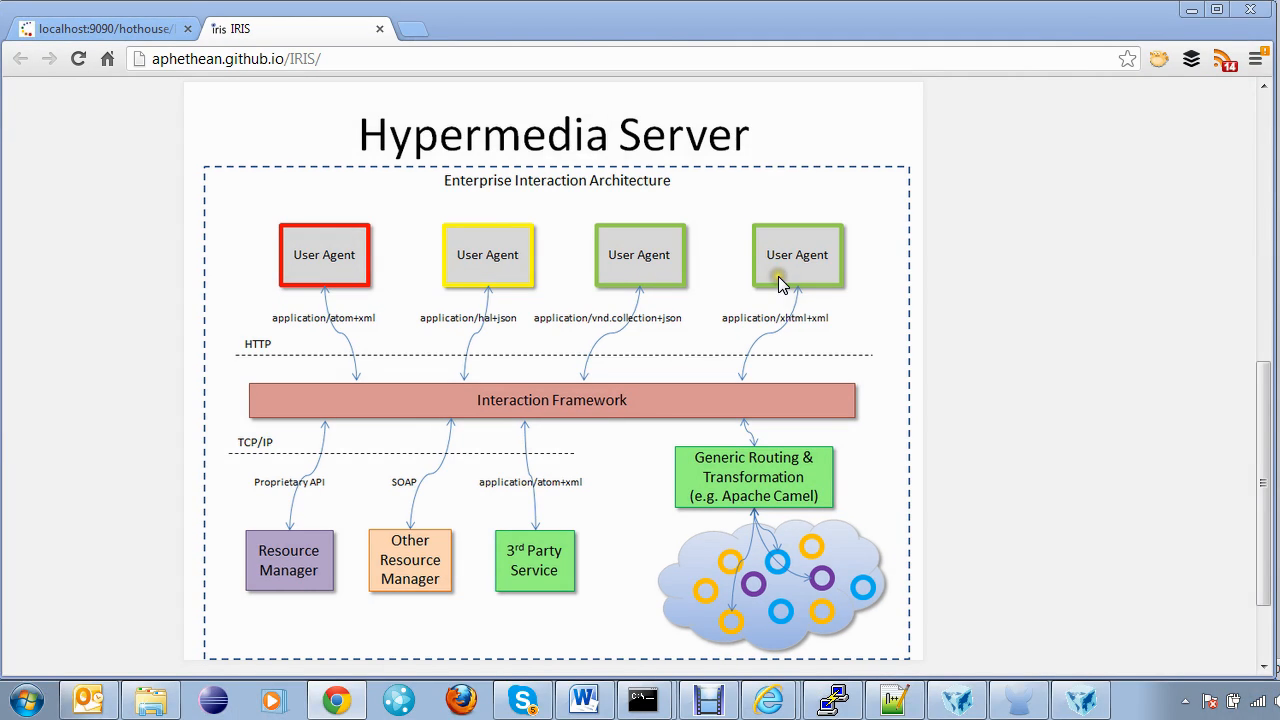
{"action": "mouse_move", "coordinate": [432, 380]}
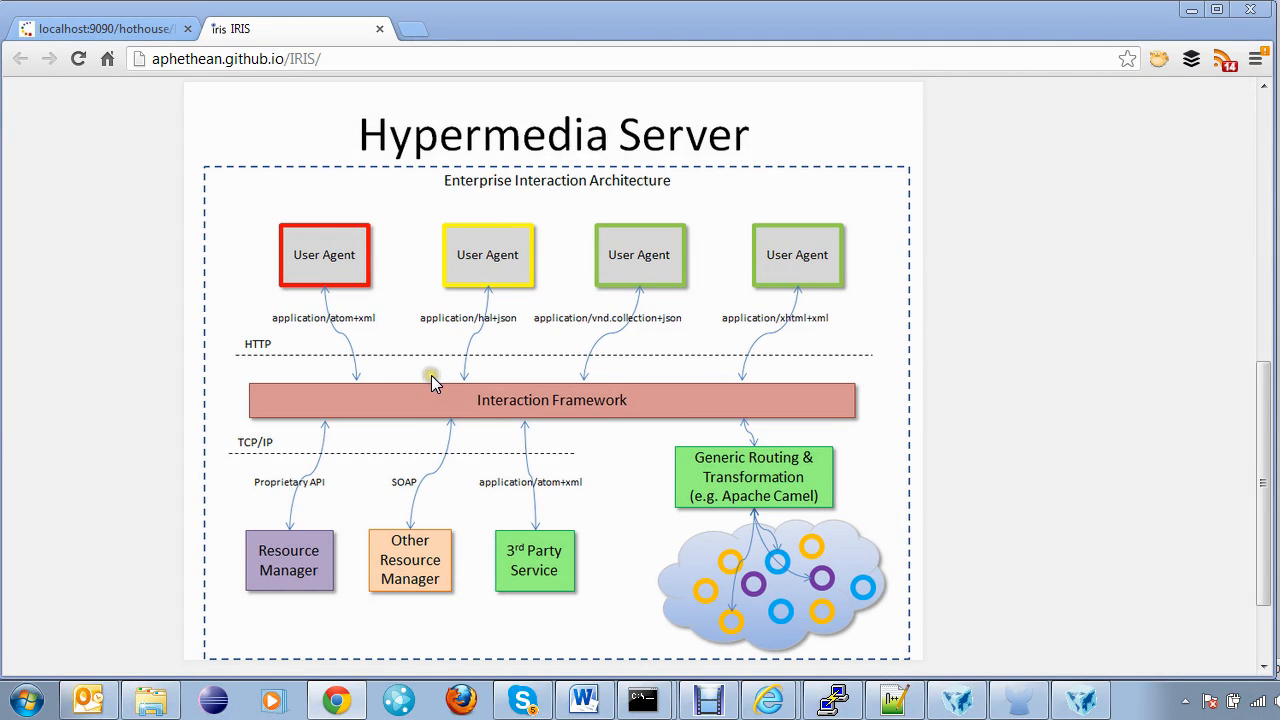
{"action": "mouse_move", "coordinate": [856, 376]}
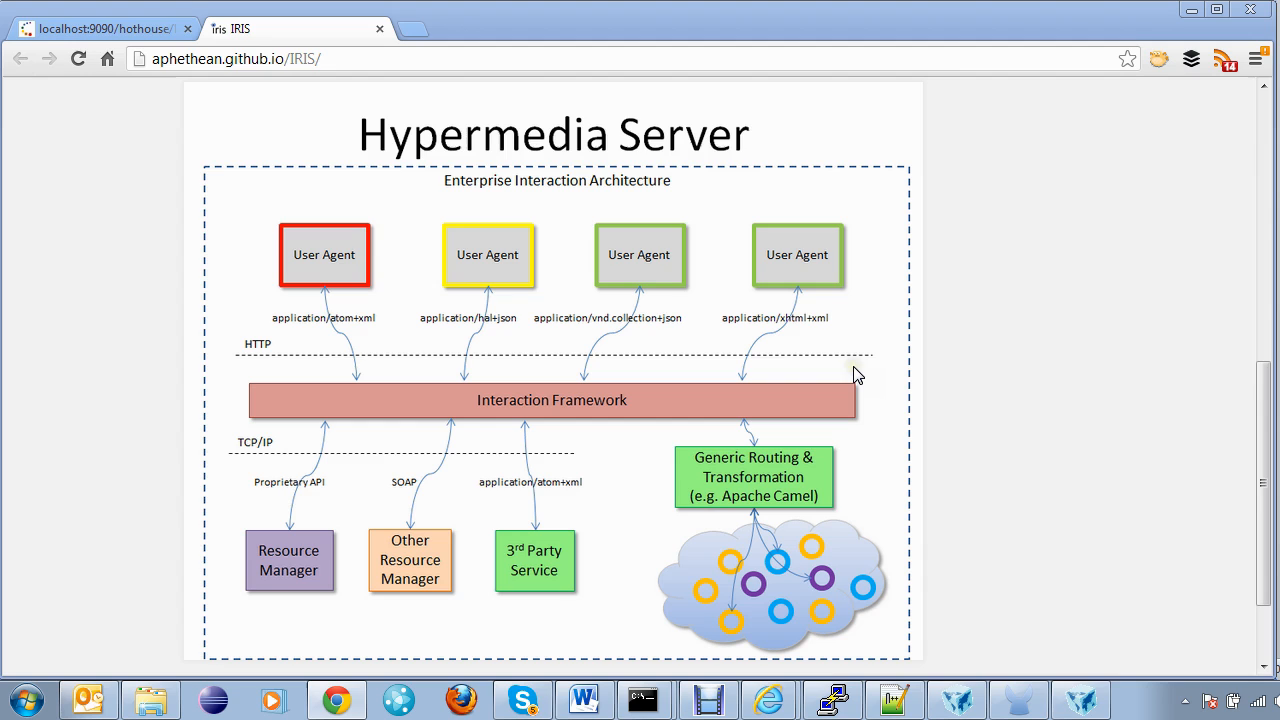
{"action": "mouse_move", "coordinate": [554, 374]}
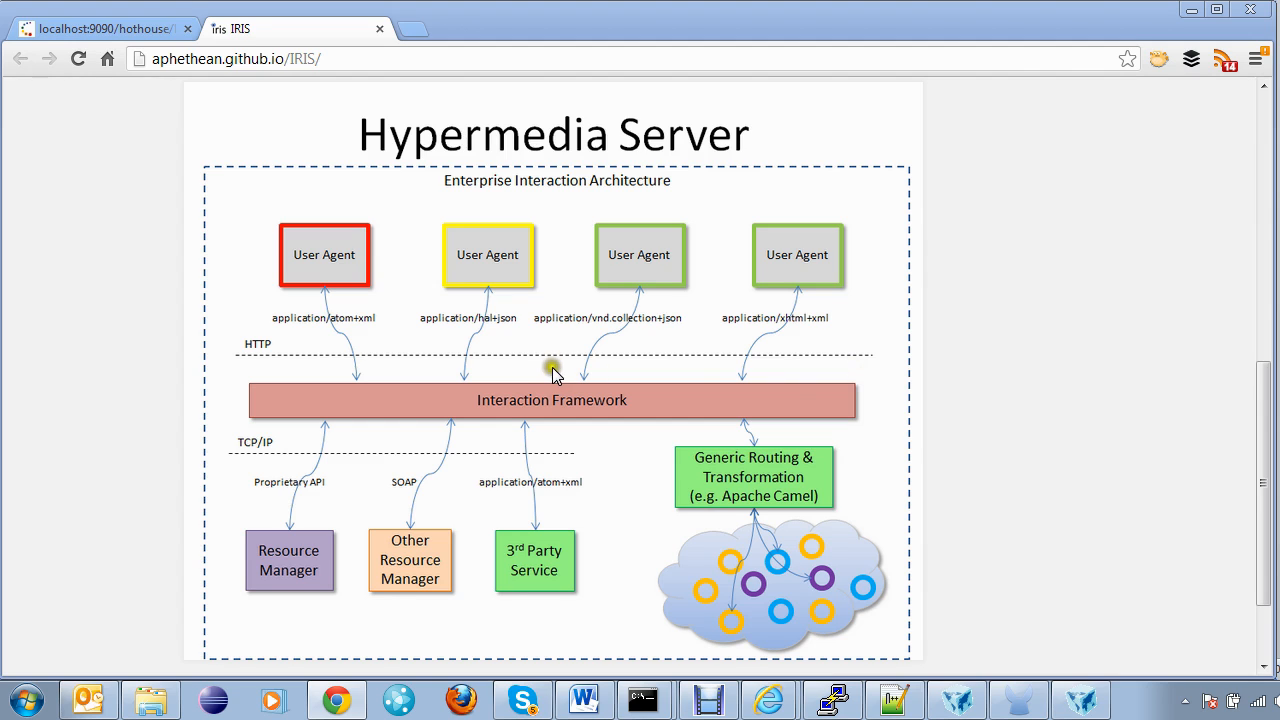
{"action": "mouse_move", "coordinate": [292, 364]}
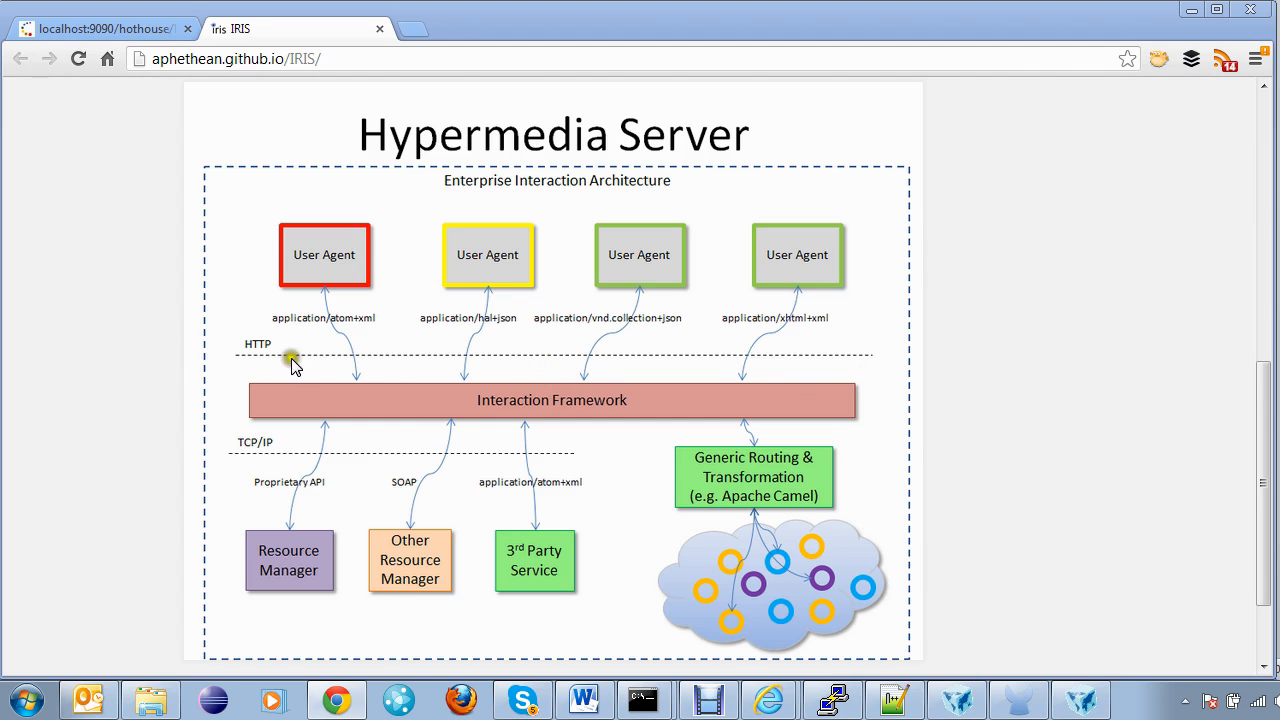
{"action": "mouse_move", "coordinate": [716, 364]}
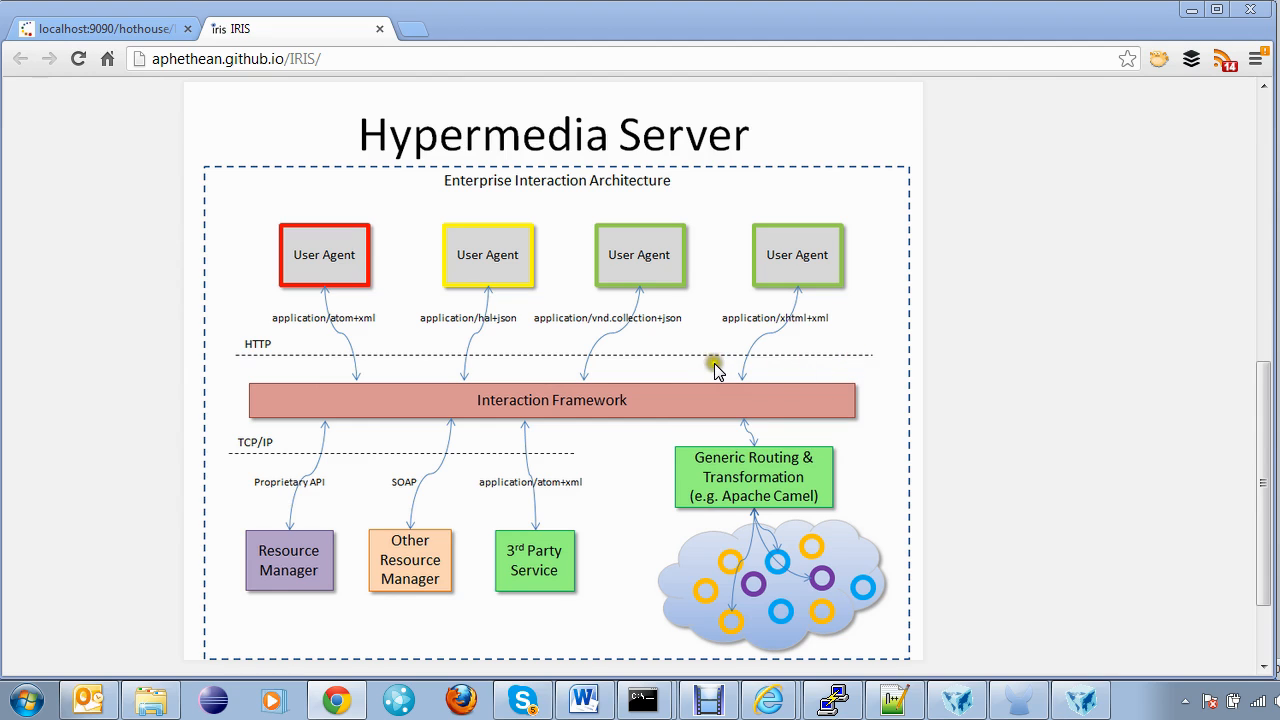
{"action": "mouse_move", "coordinate": [672, 388]}
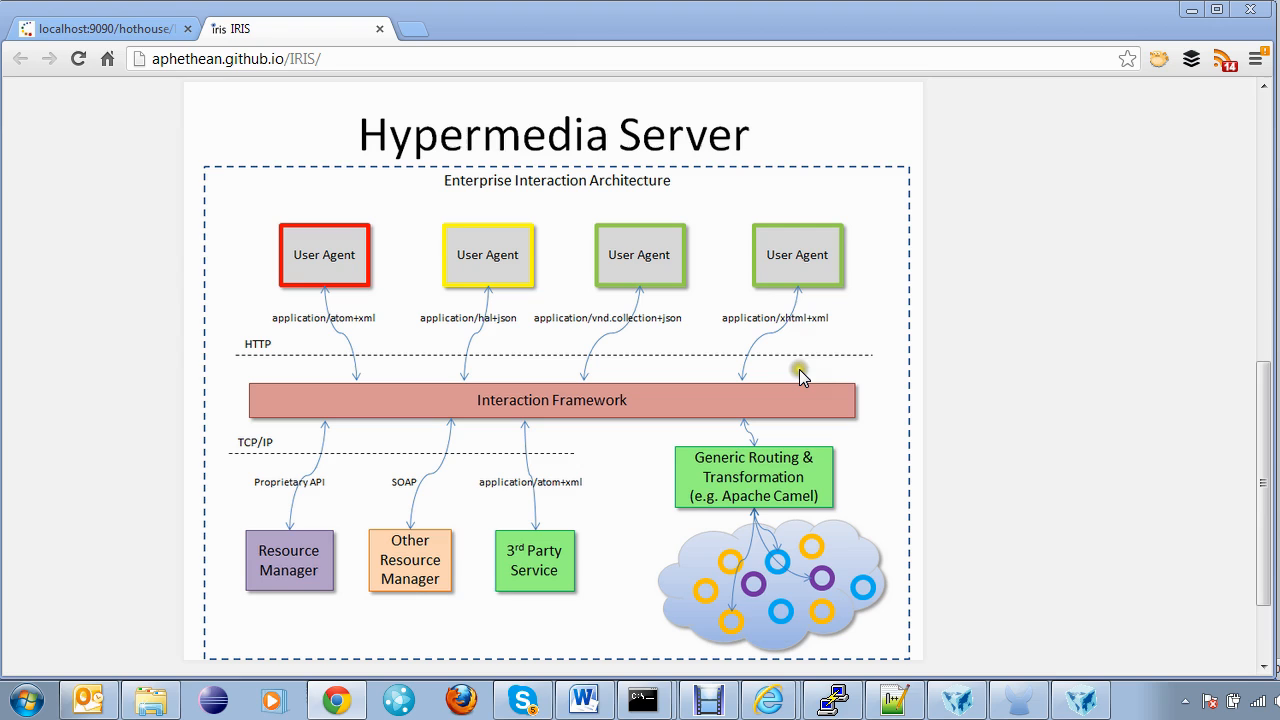
{"action": "mouse_move", "coordinate": [800, 374]}
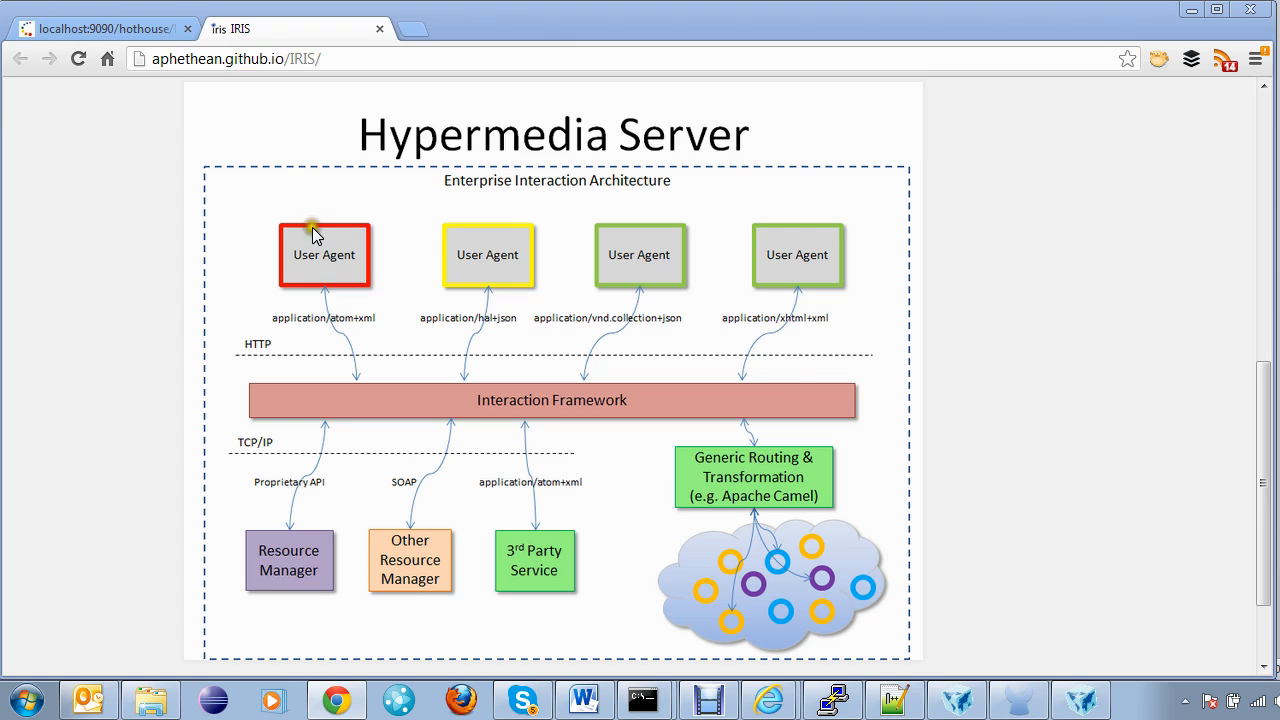
{"action": "mouse_move", "coordinate": [804, 250]}
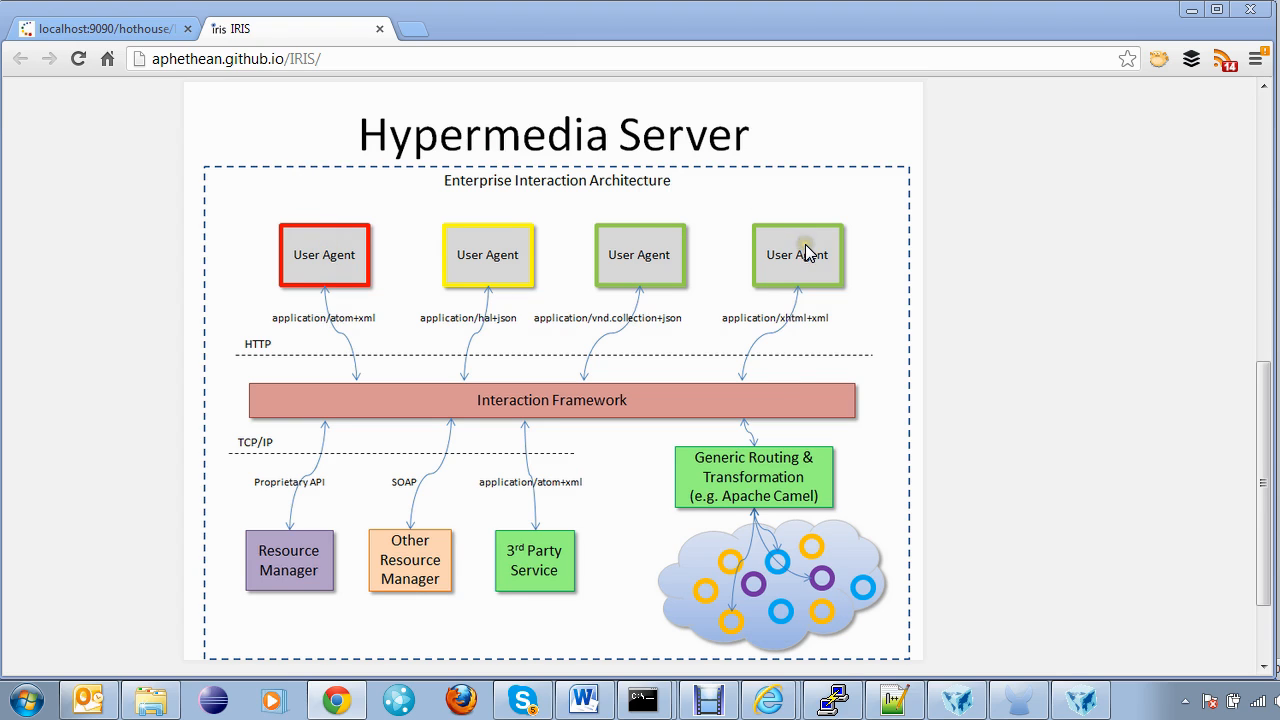
{"action": "mouse_move", "coordinate": [804, 216]}
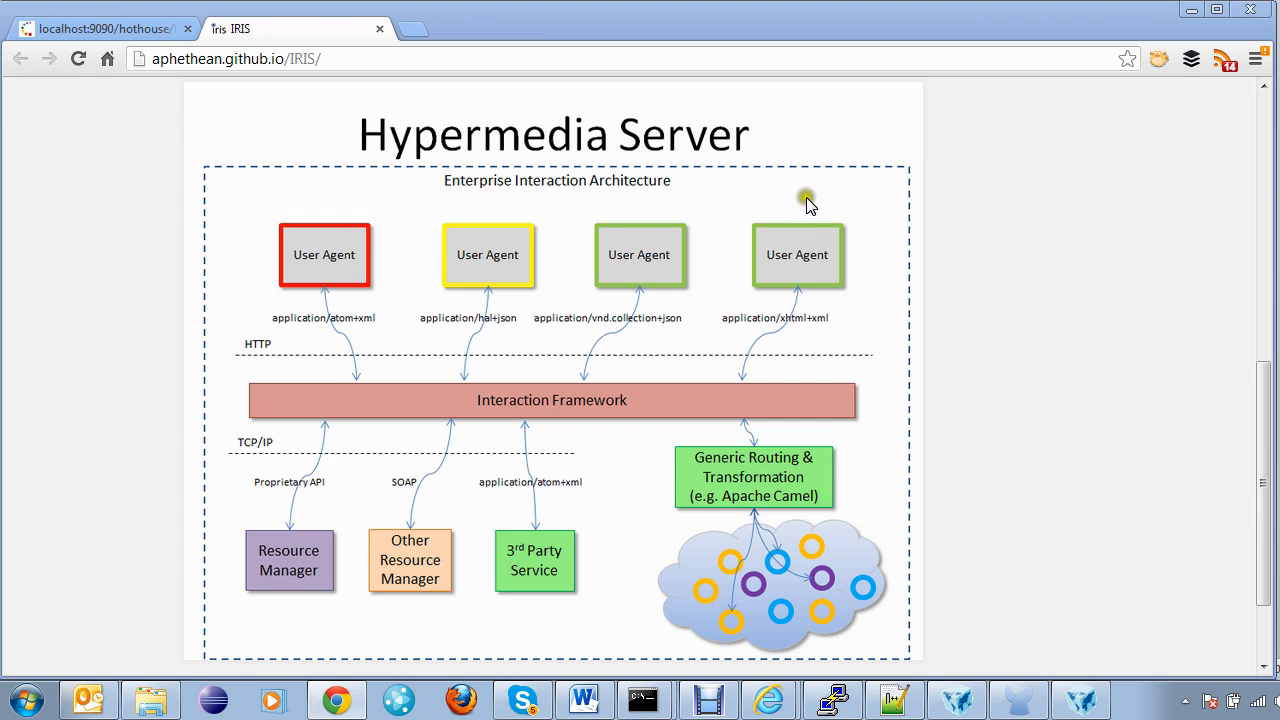
{"action": "mouse_move", "coordinate": [708, 180]}
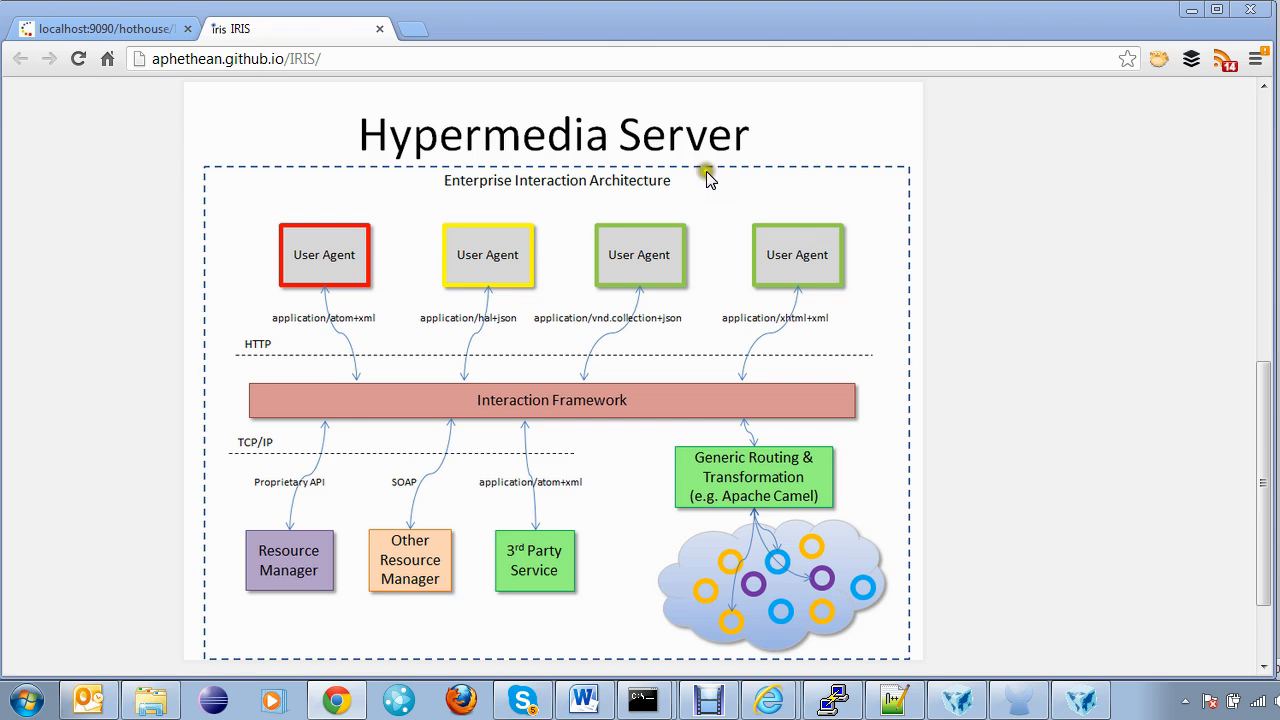
{"action": "left_click", "coordinate": [100, 28]}
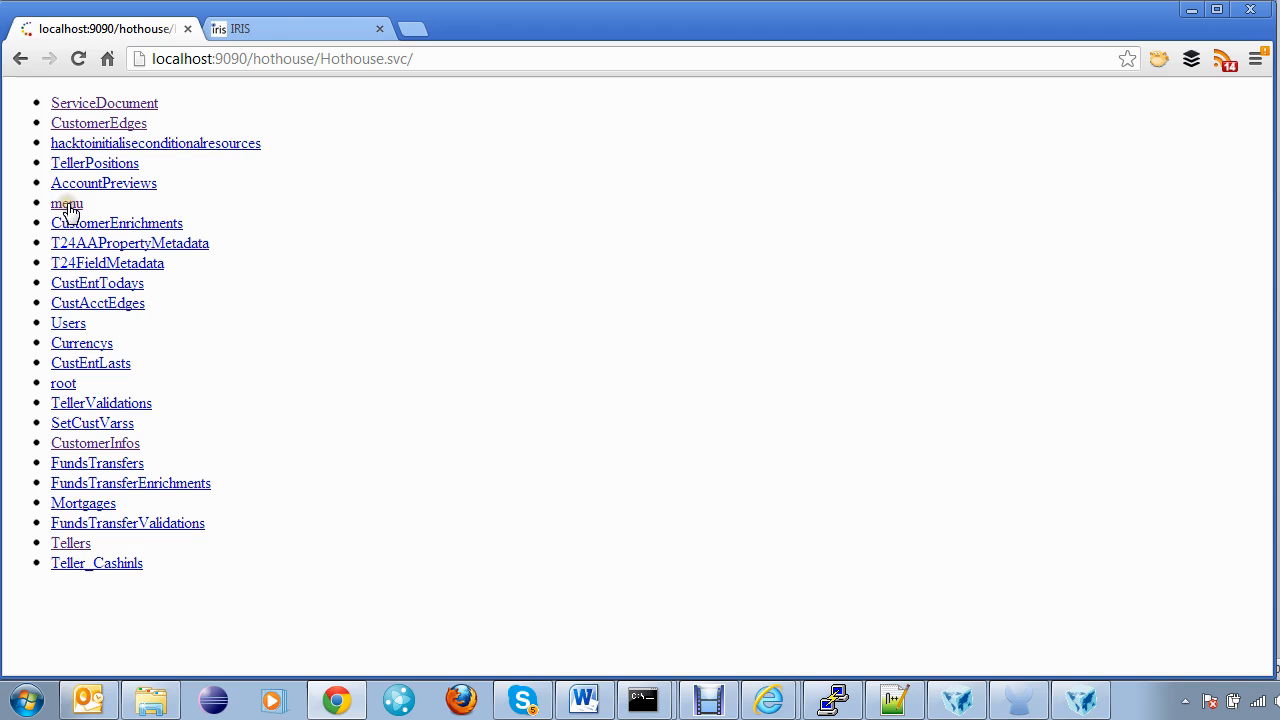
Reach the CustomerEdges customer table via the service's menu resource, noting the TOWATERH row
{"action": "left_click", "coordinate": [66, 204]}
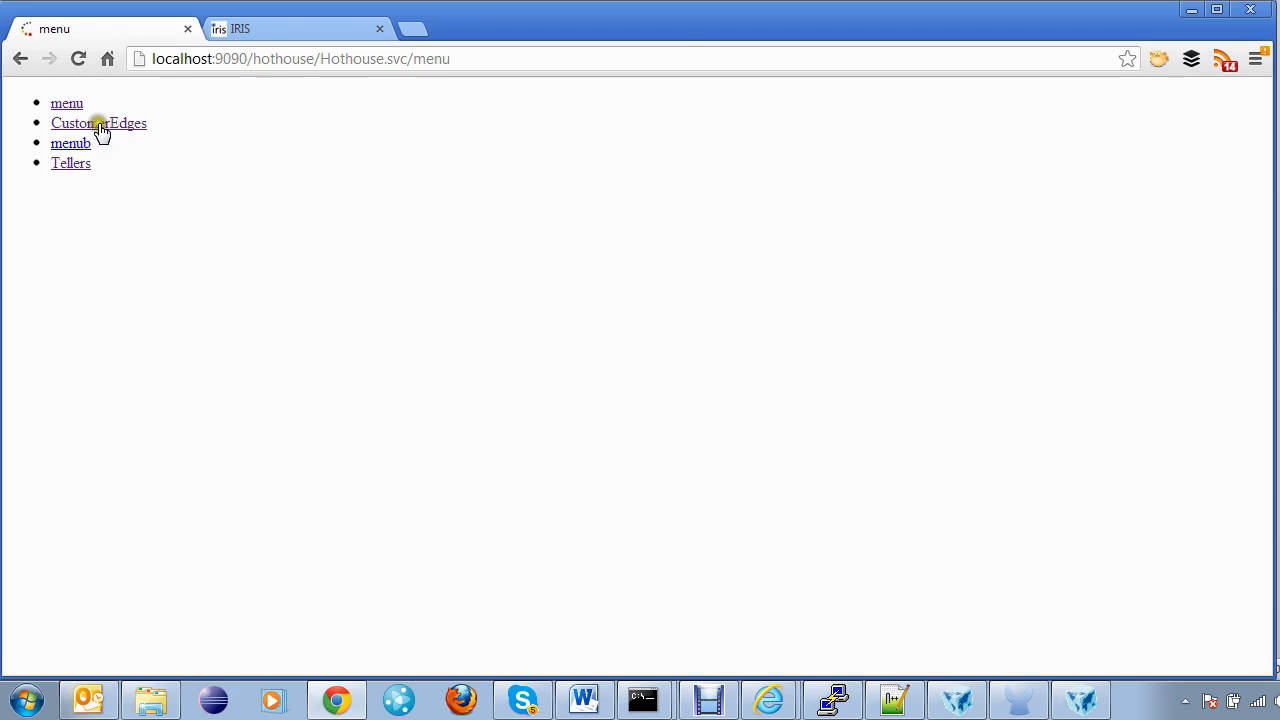
{"action": "left_click", "coordinate": [98, 124]}
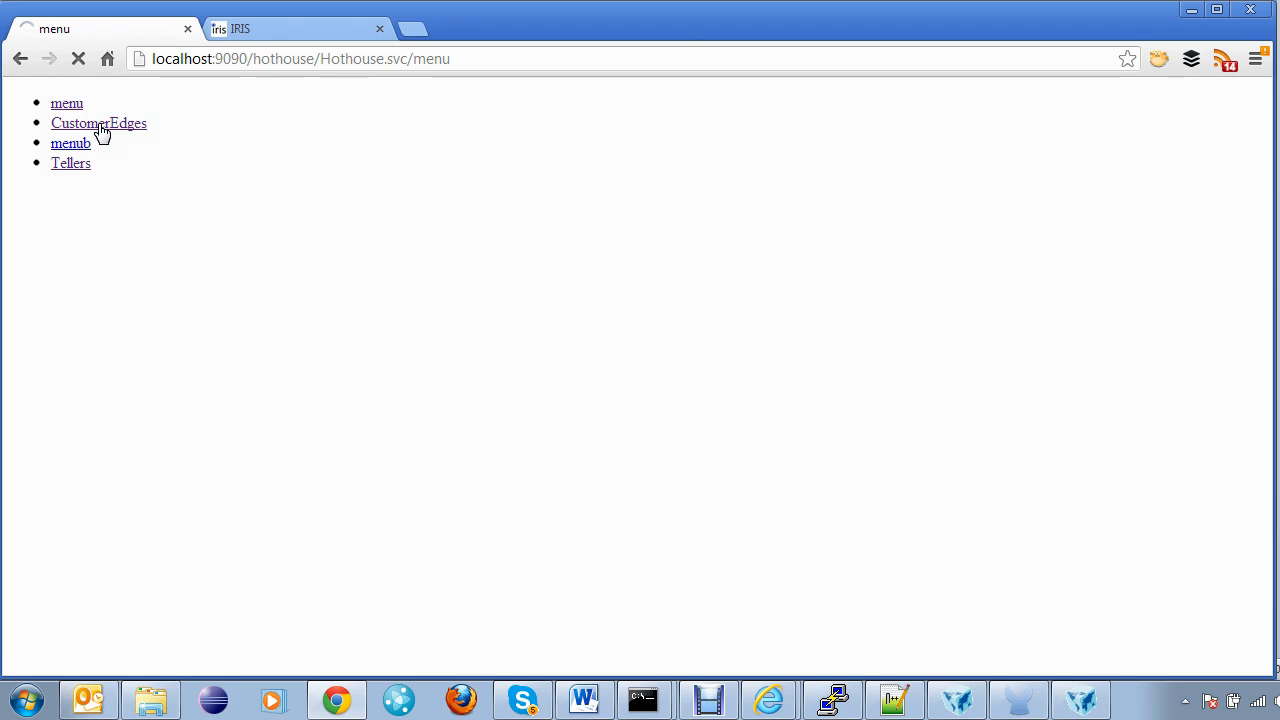
{"action": "left_click", "coordinate": [98, 124]}
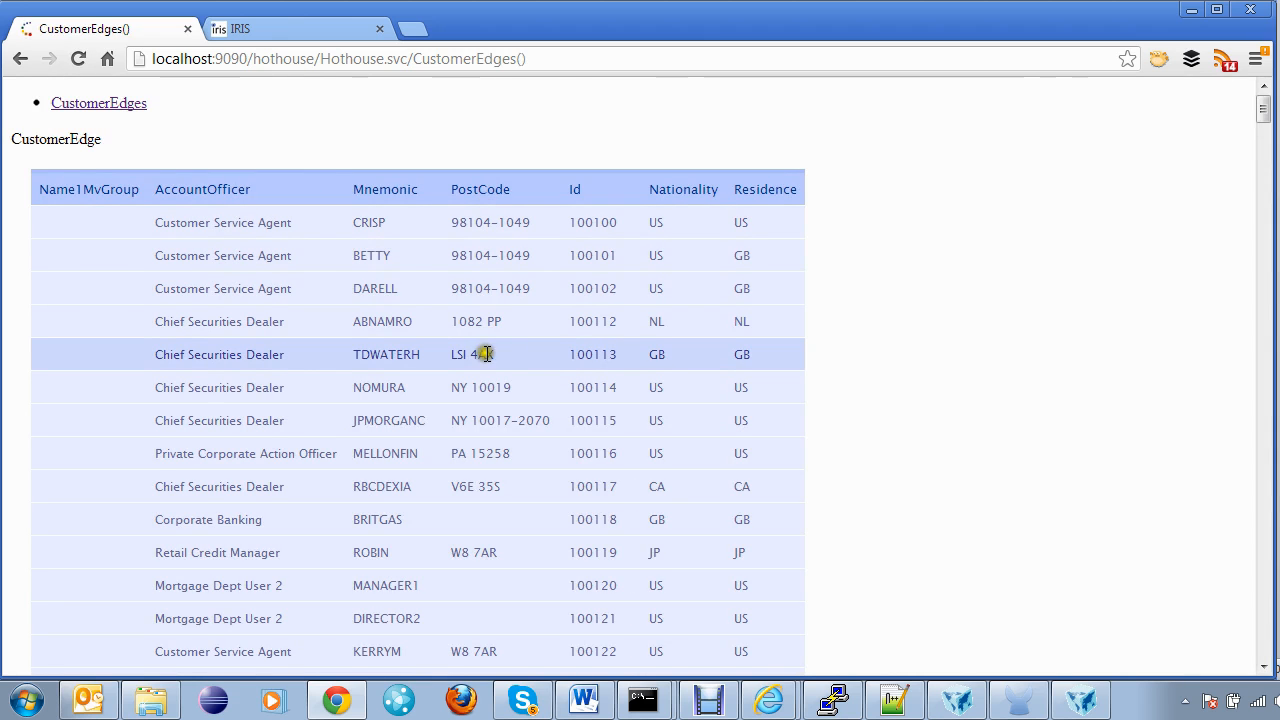
{"action": "mouse_move", "coordinate": [488, 372]}
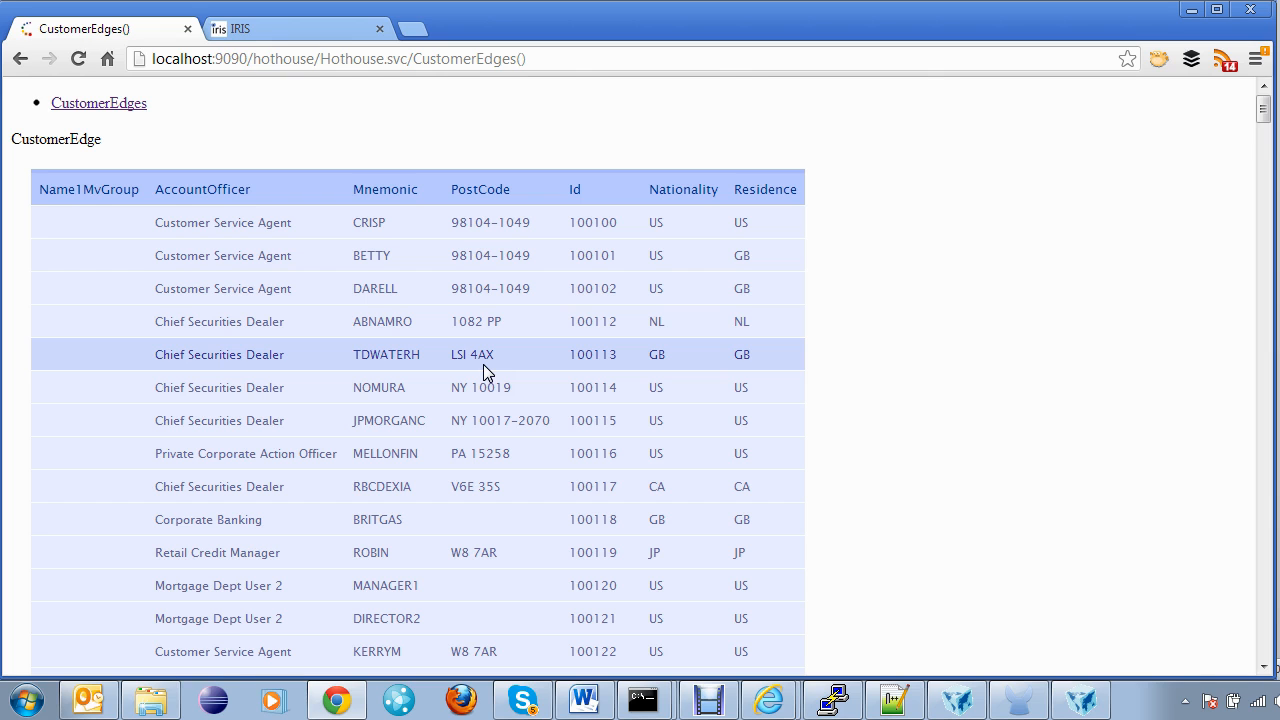
{"action": "mouse_move", "coordinate": [950, 368]}
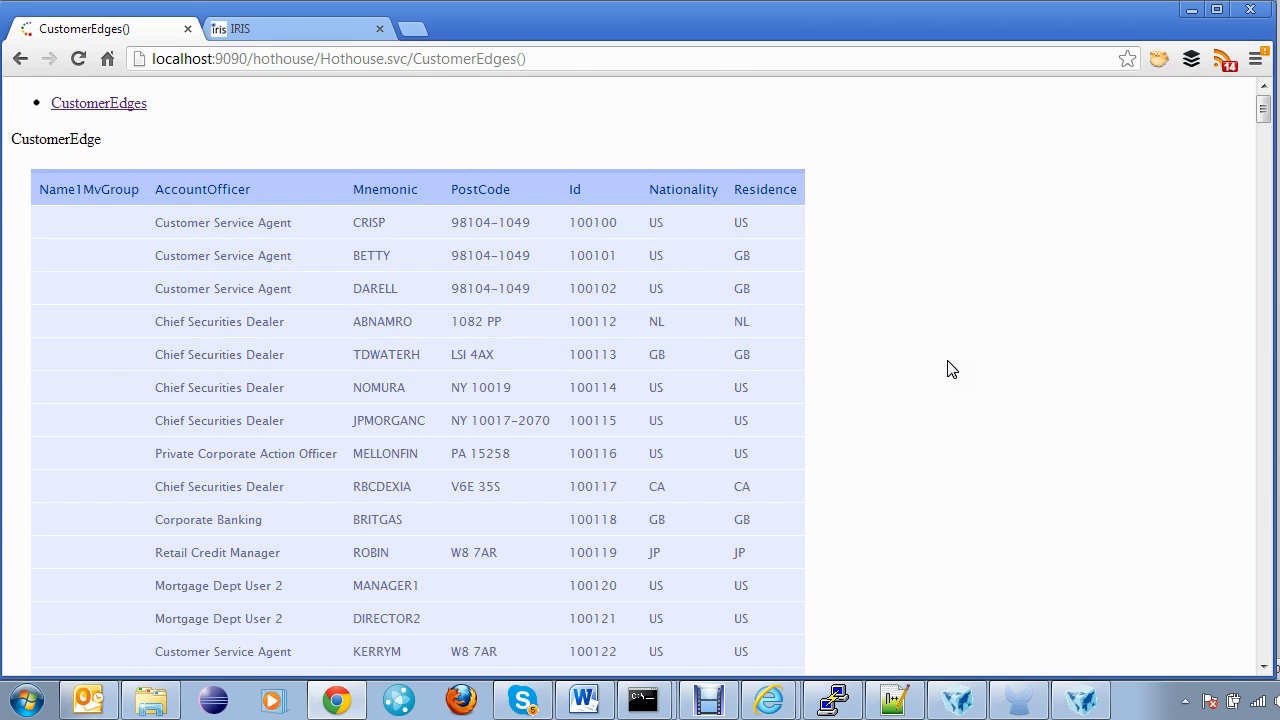
{"action": "scroll", "scroll_direction": "down", "scroll_amount": 3}
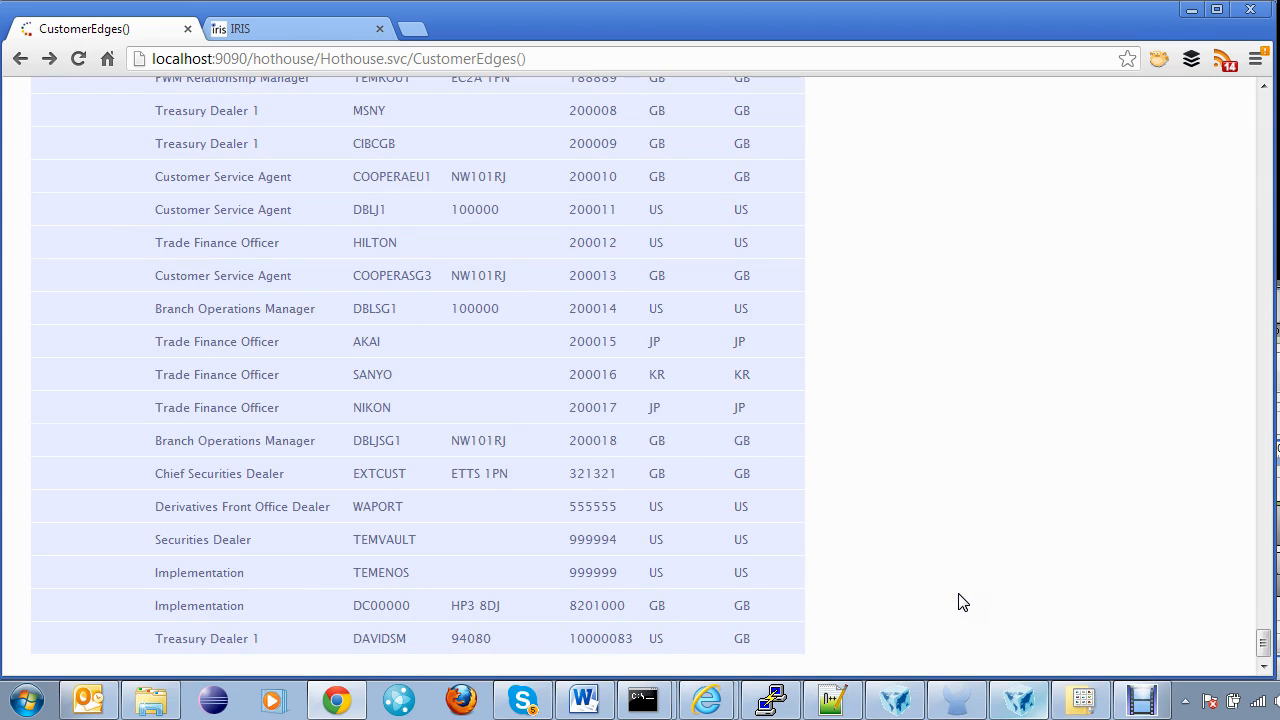
{"action": "left_click", "coordinate": [216, 638]}
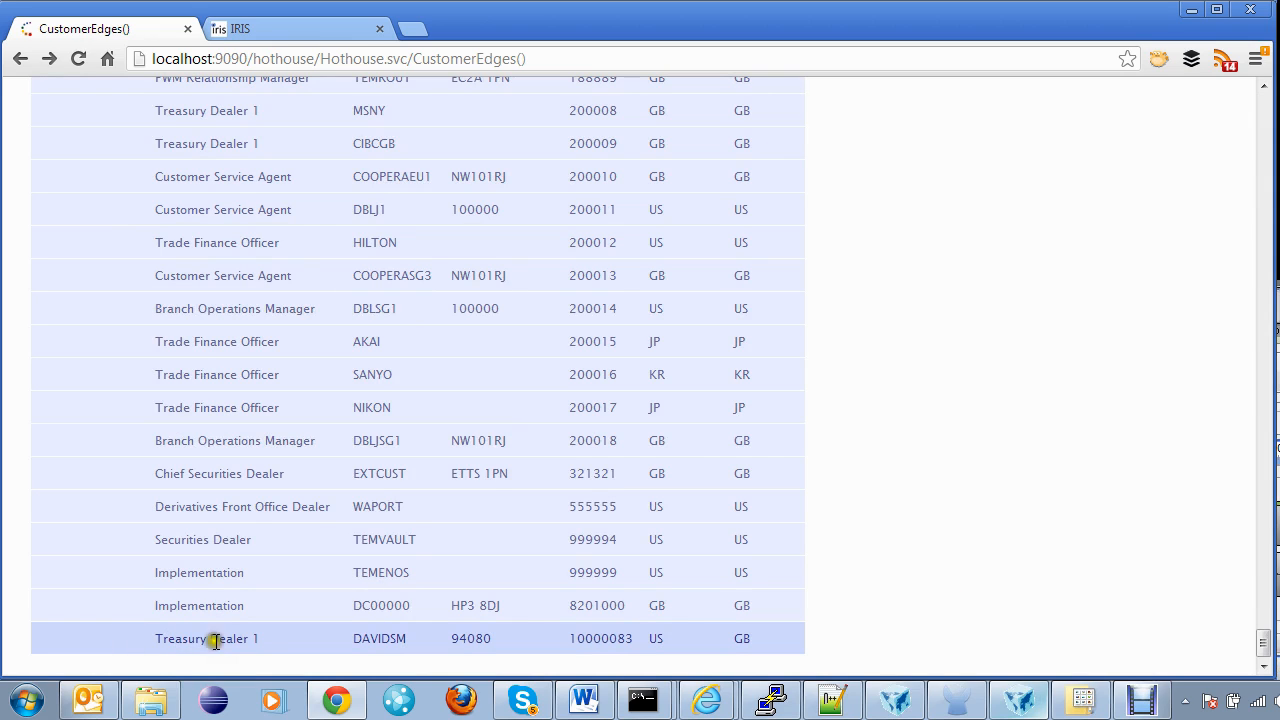
{"action": "mouse_move", "coordinate": [472, 638]}
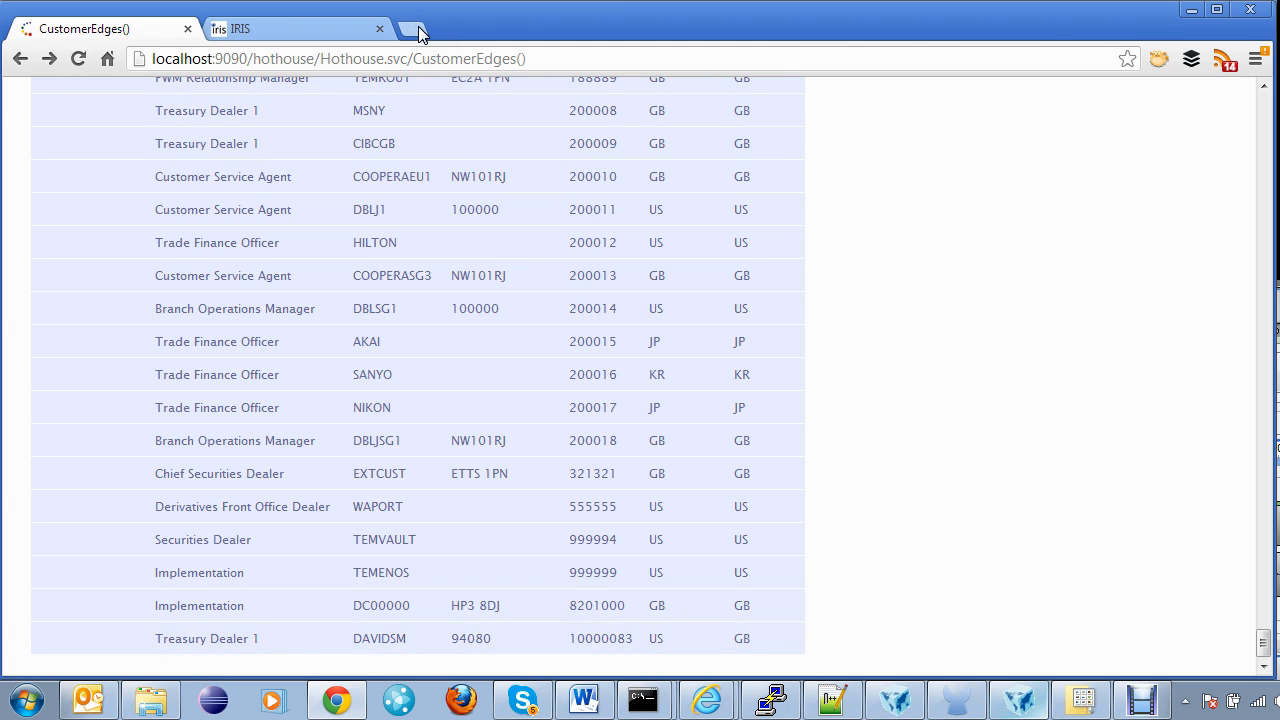
{"action": "left_click", "coordinate": [416, 28]}
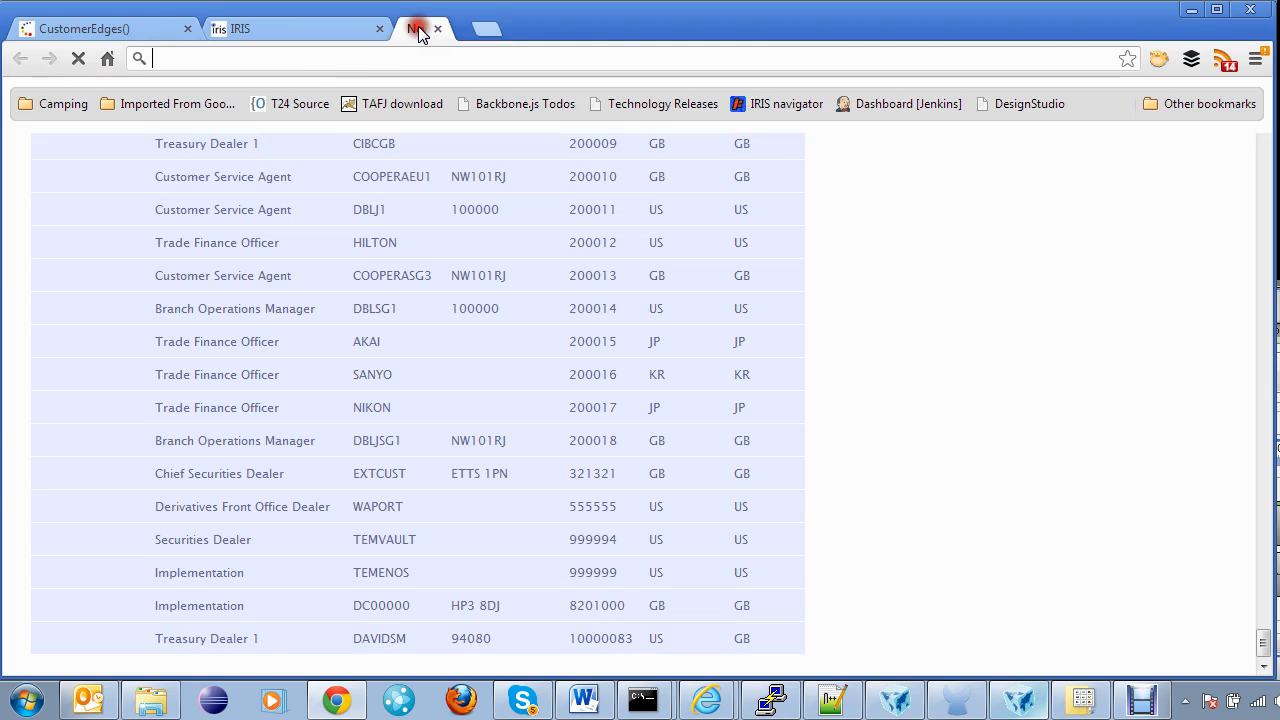
Search Google for 'weather 94080' and compare South San Francisco's forecast with DAVIDSM's postcode
{"action": "type", "text": "weather"}
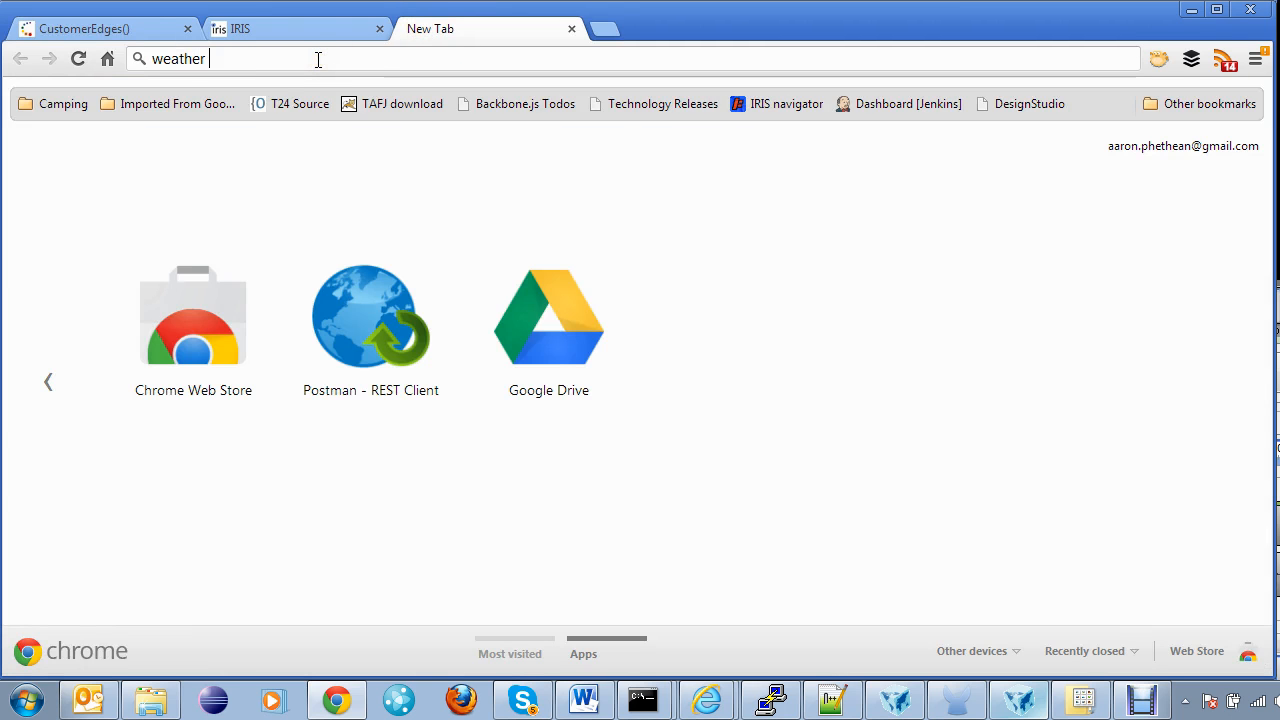
{"action": "type", "text": "94080&rlz=1C1RNPN_enGB425&aq=f&oq=weather+94080&aqs=chrome.0.59j0l3j62.3348j0&sourc"}
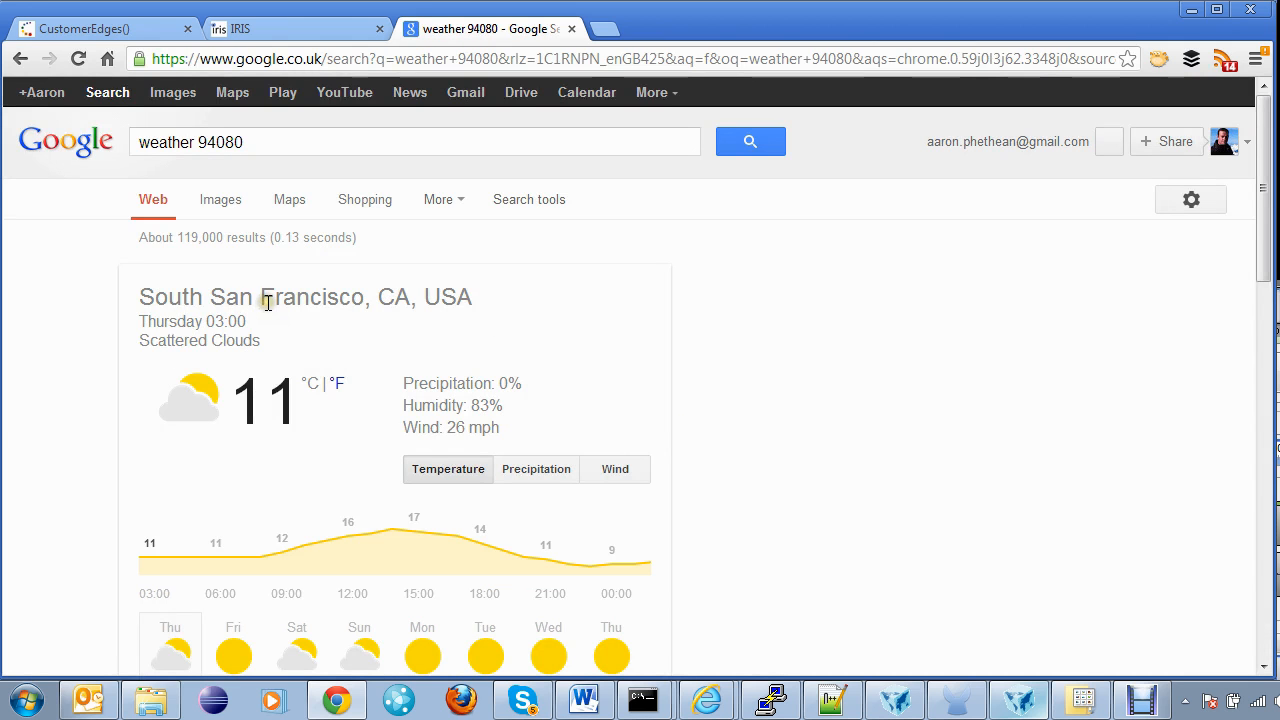
{"action": "mouse_move", "coordinate": [290, 348]}
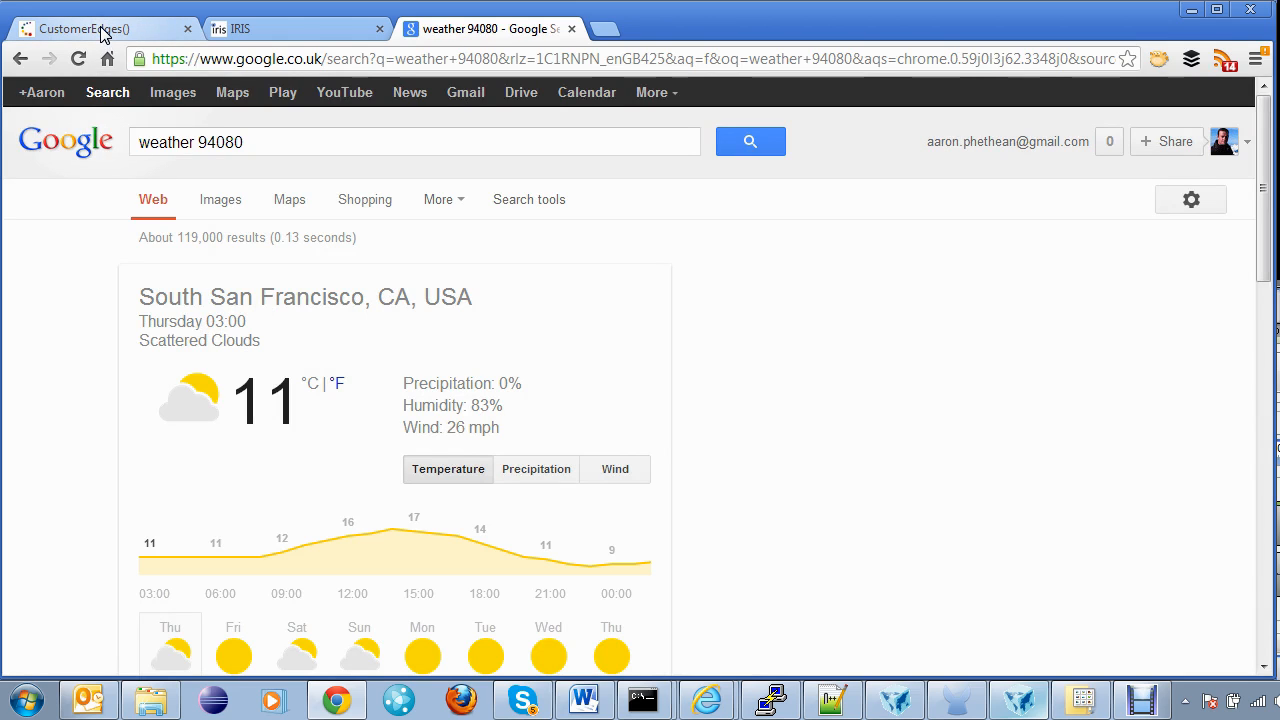
{"action": "left_click", "coordinate": [100, 28]}
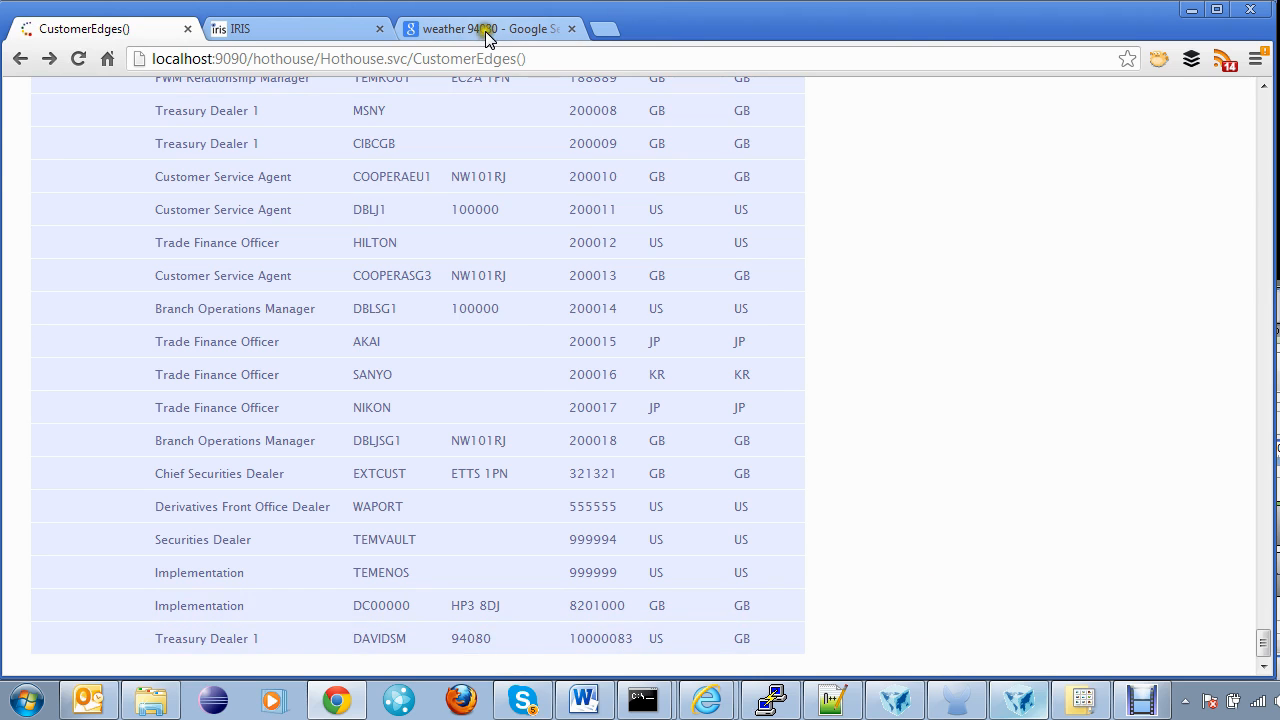
{"action": "left_click", "coordinate": [490, 28]}
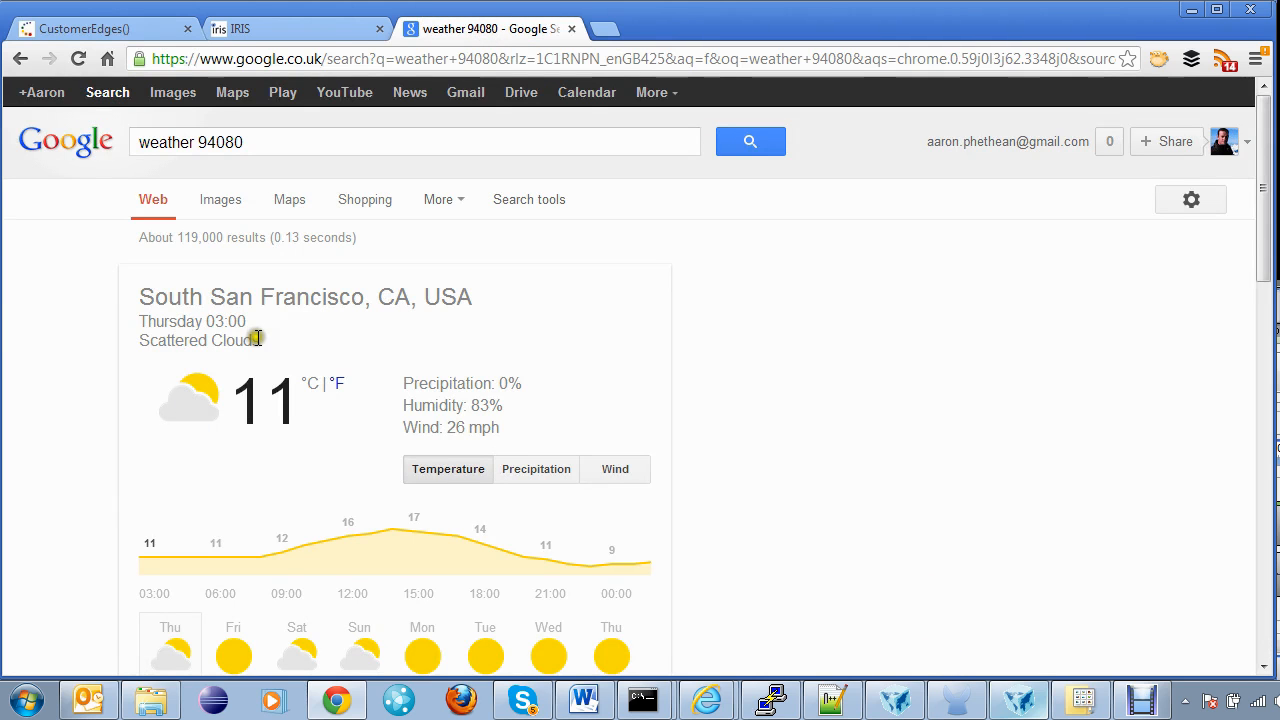